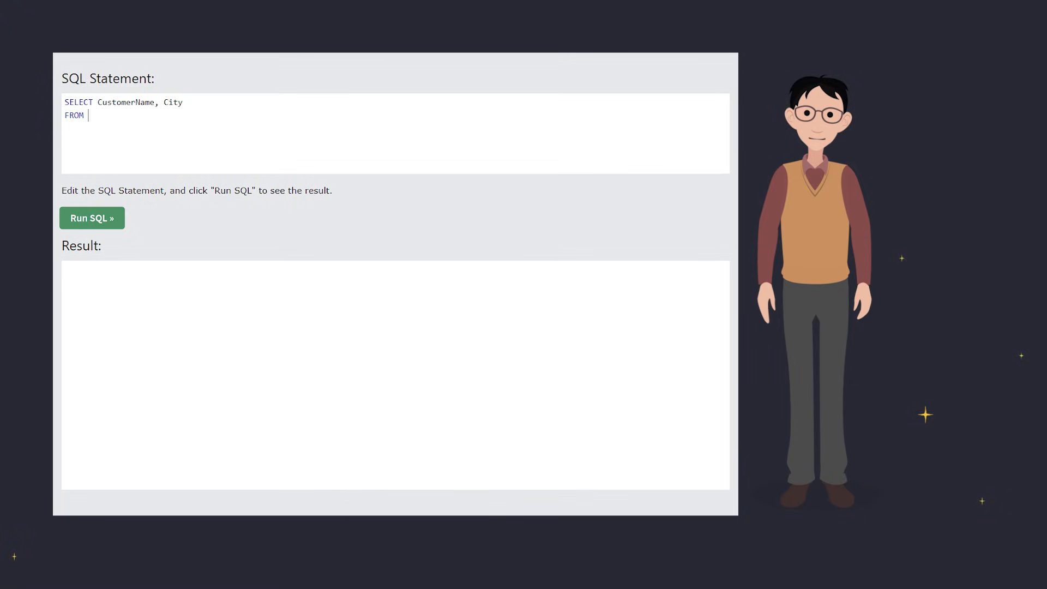
- Run SELECT CustomerName, City FROM Customers to list each customer's name and city
click(92, 218)
text(SELECT * FROM)
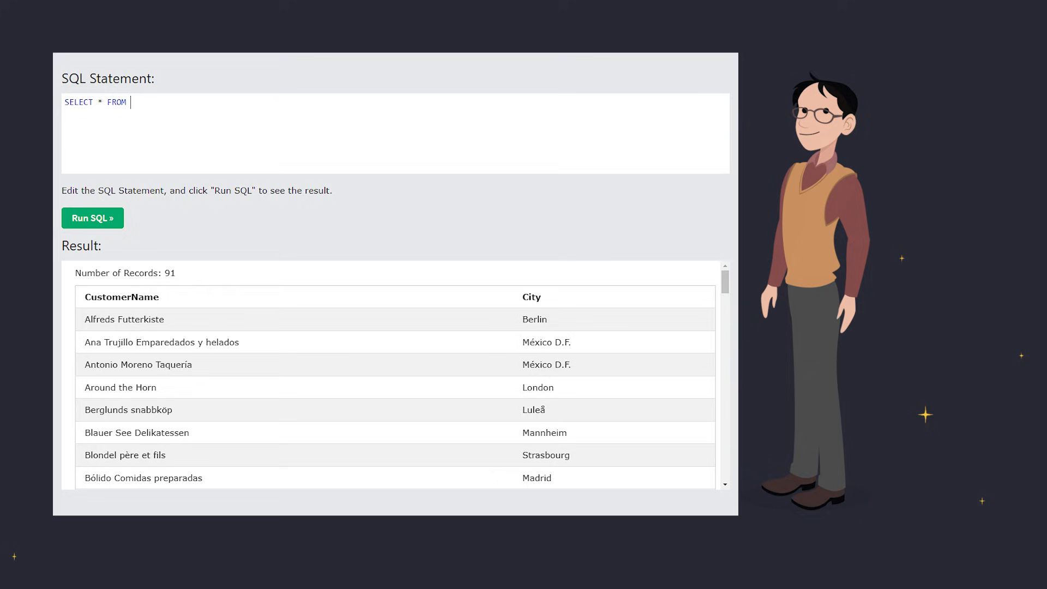
- Run SELECT * FROM Customers; to return all 91 customers with every column
text(Customers;)
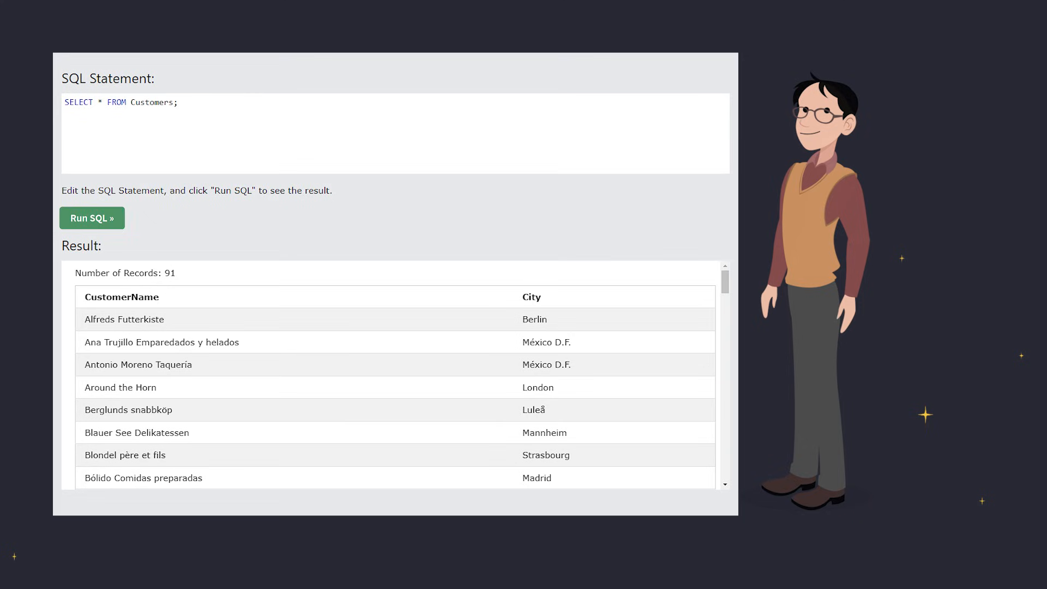
click(92, 218)
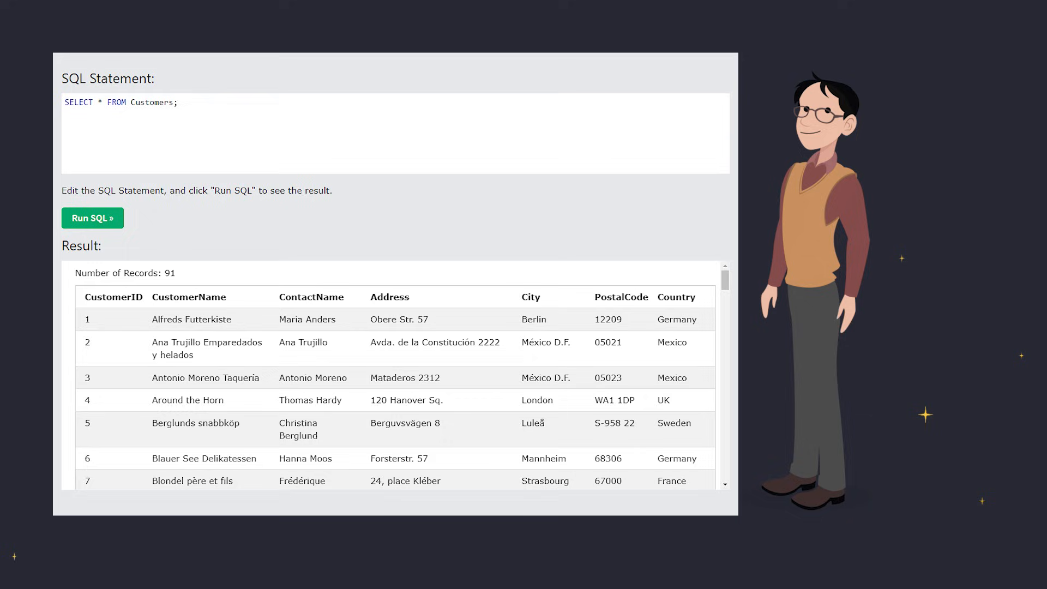